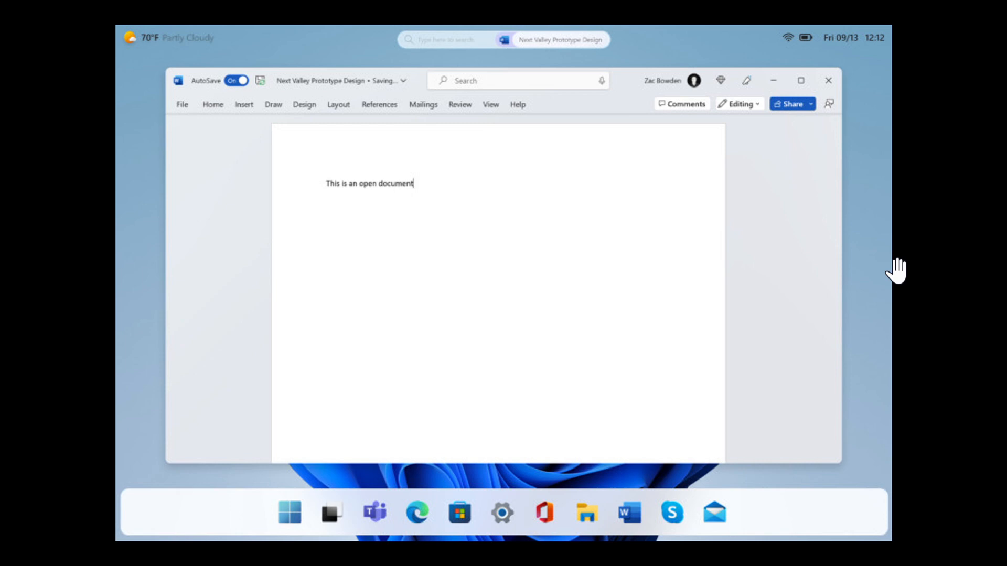
mouse_move(509, 549)
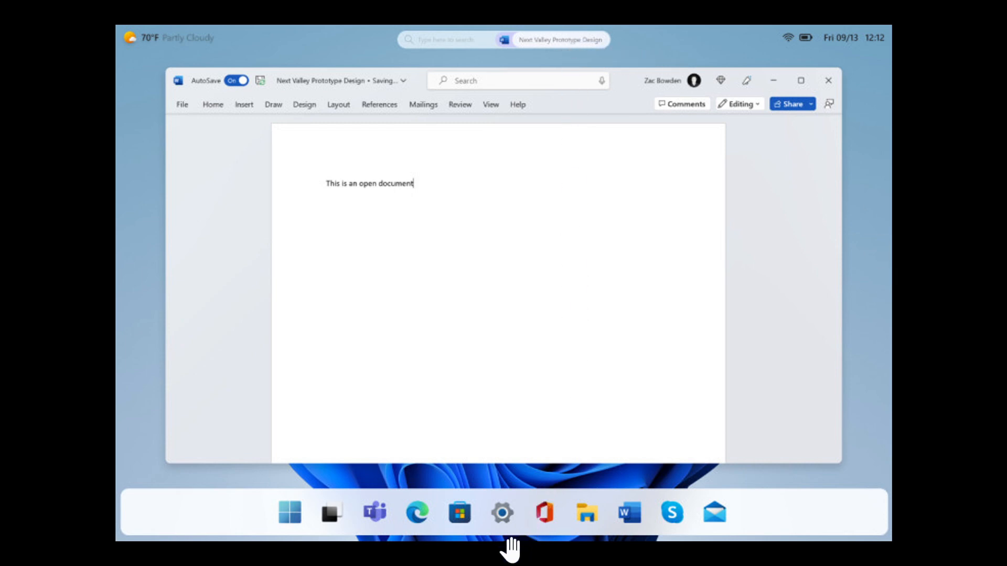
mouse_move(269, 504)
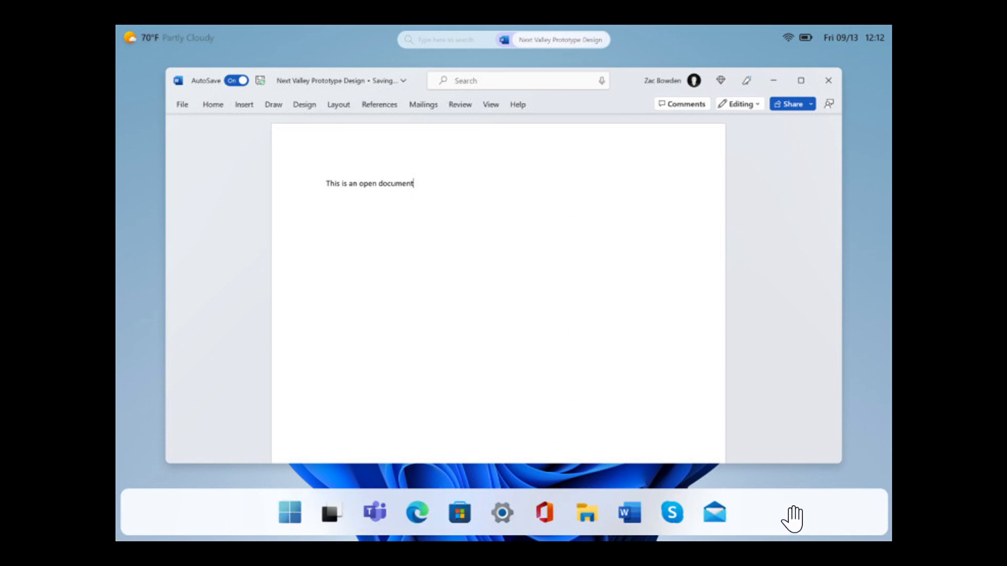
mouse_move(721, 363)
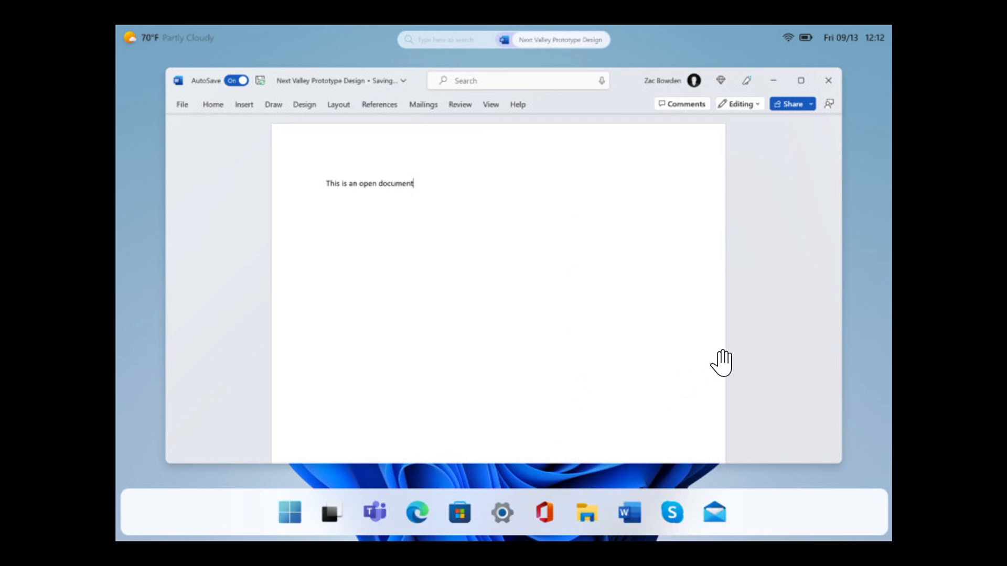
mouse_move(851, 383)
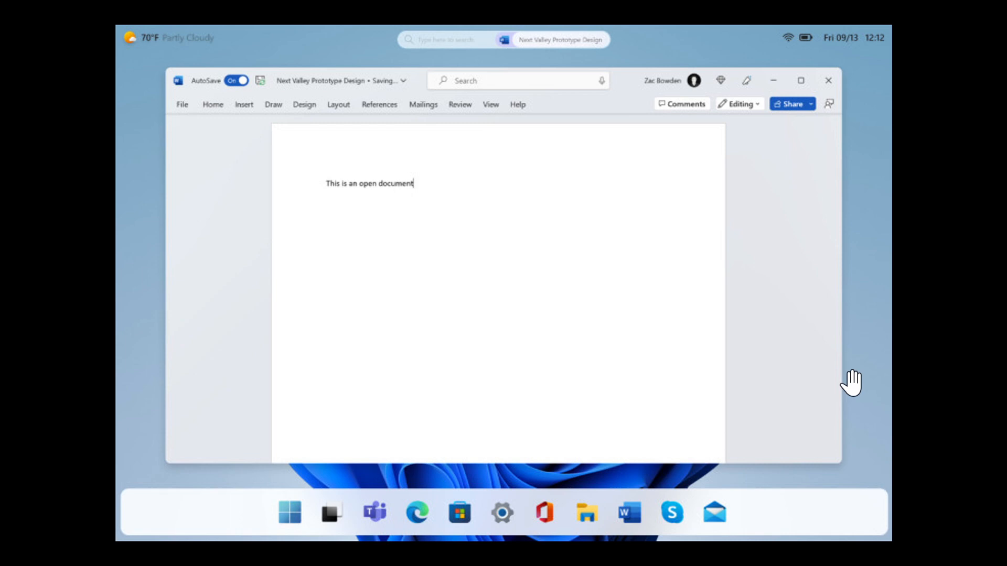
mouse_move(824, 42)
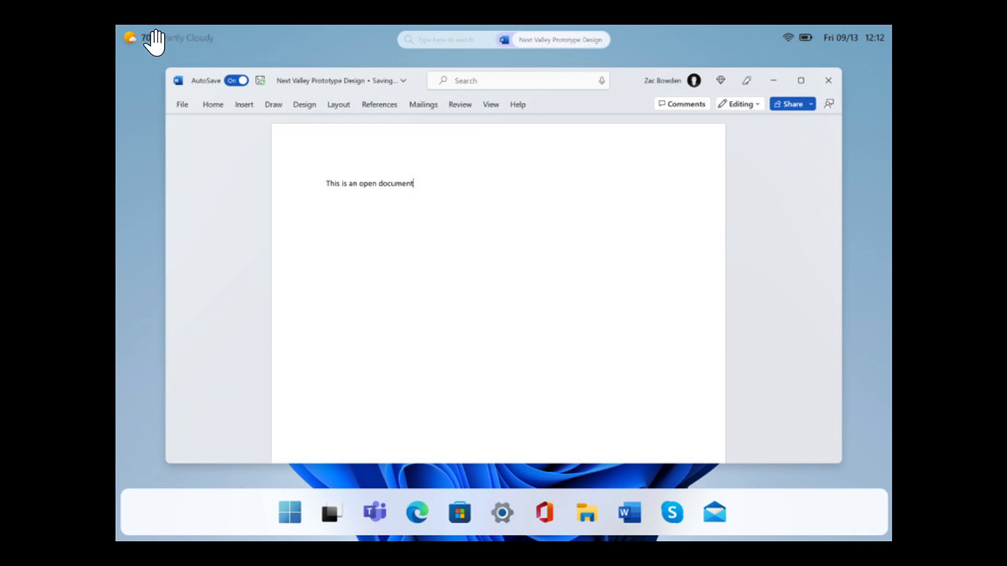
mouse_move(334, 84)
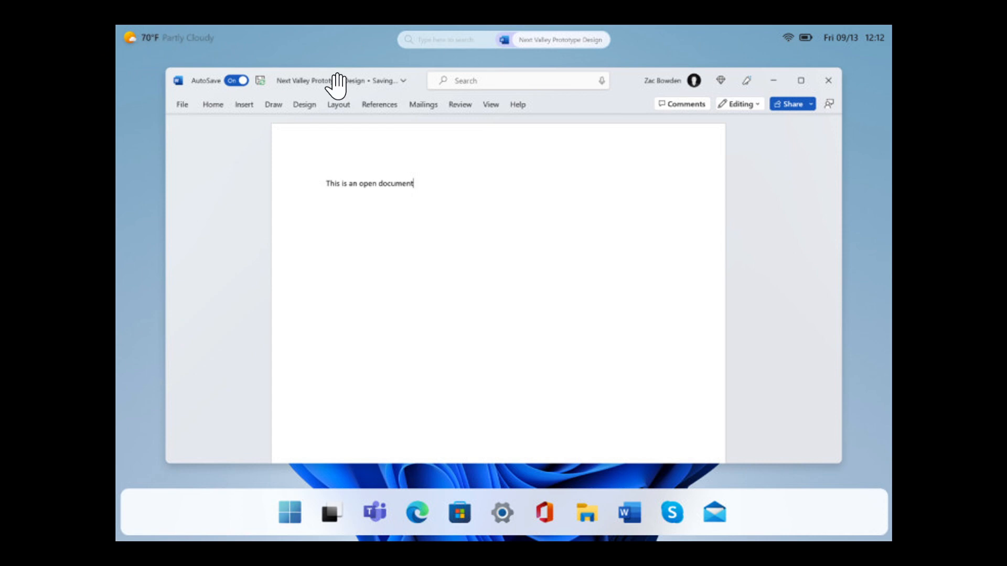
mouse_move(855, 392)
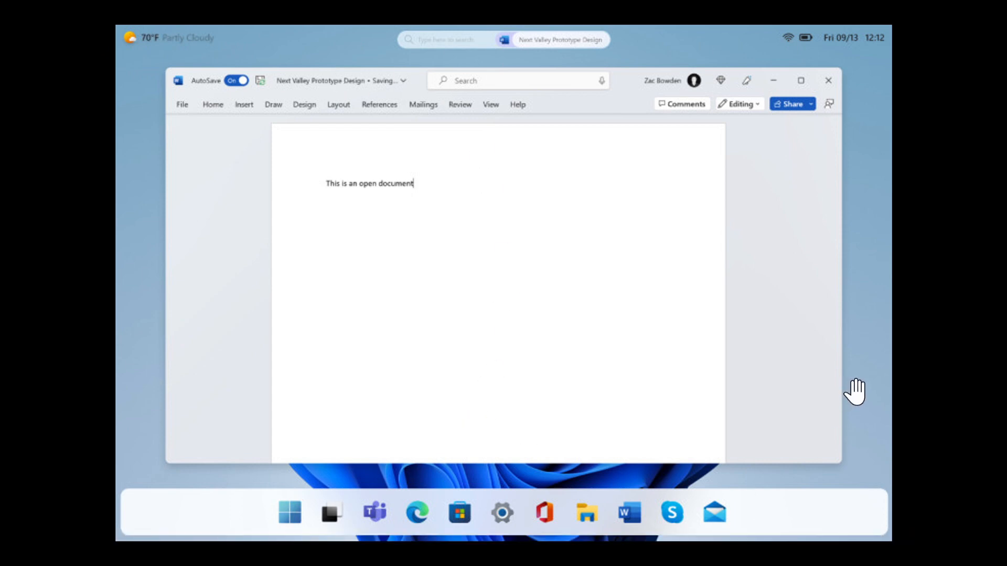
mouse_move(876, 369)
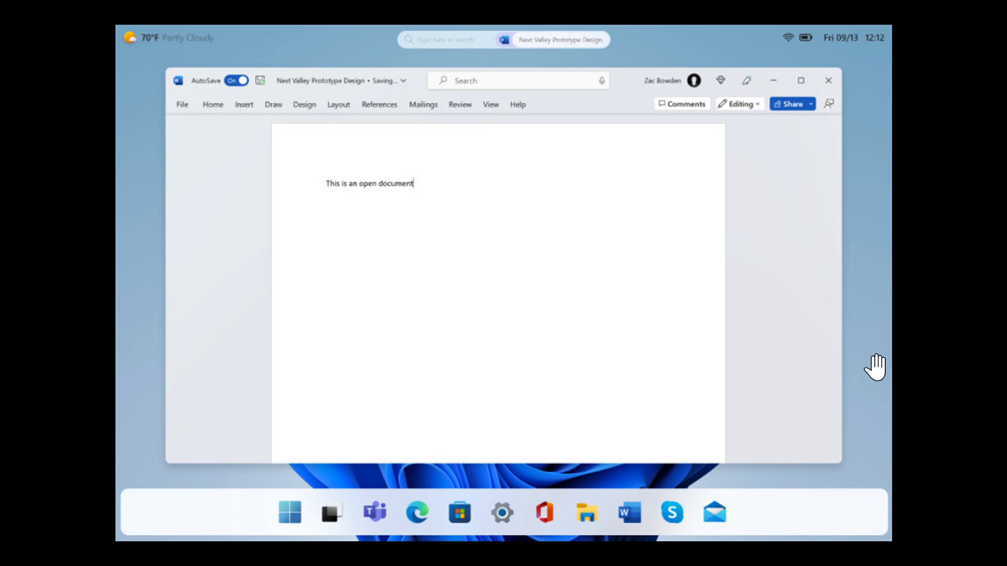
mouse_move(732, 282)
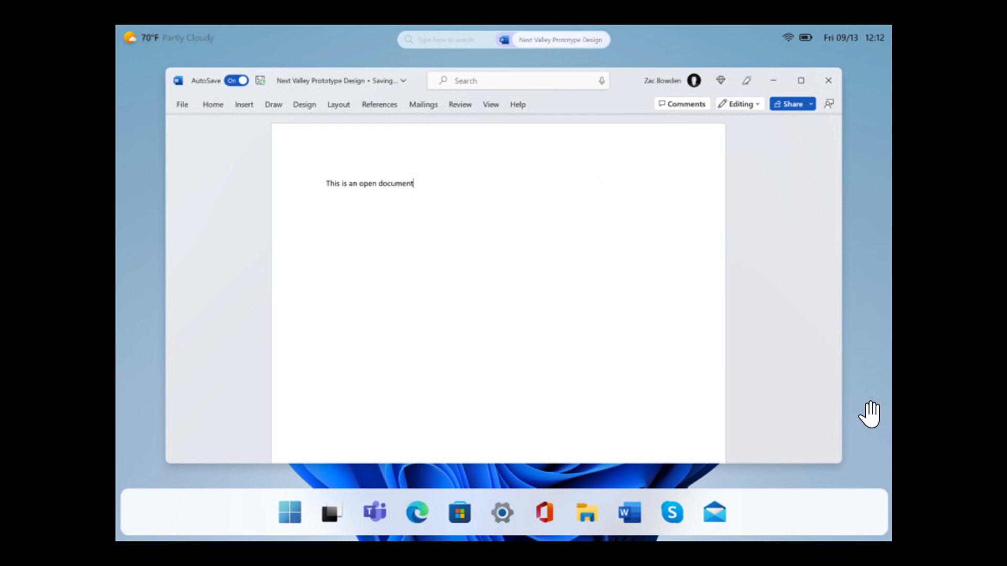
mouse_move(839, 415)
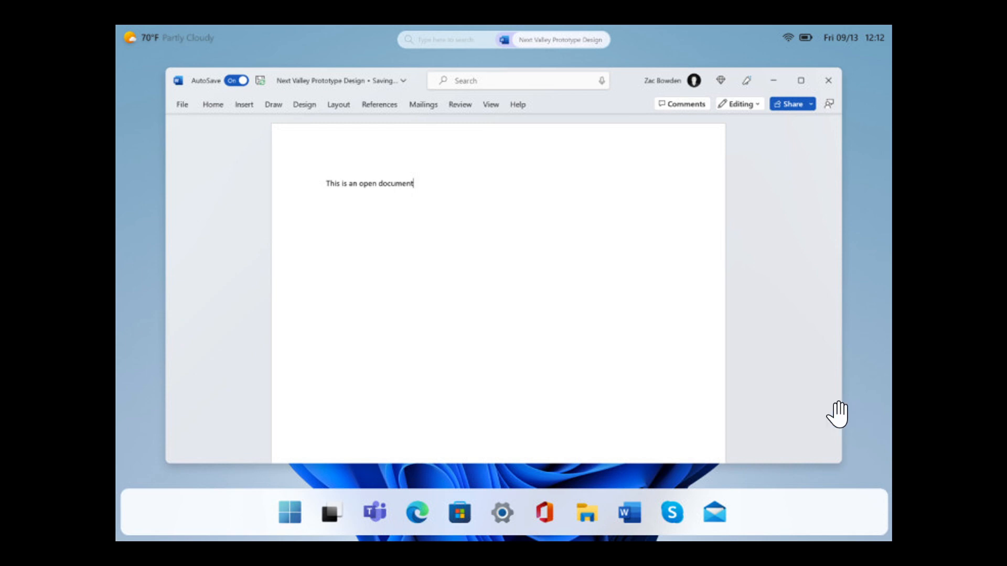
mouse_move(530, 432)
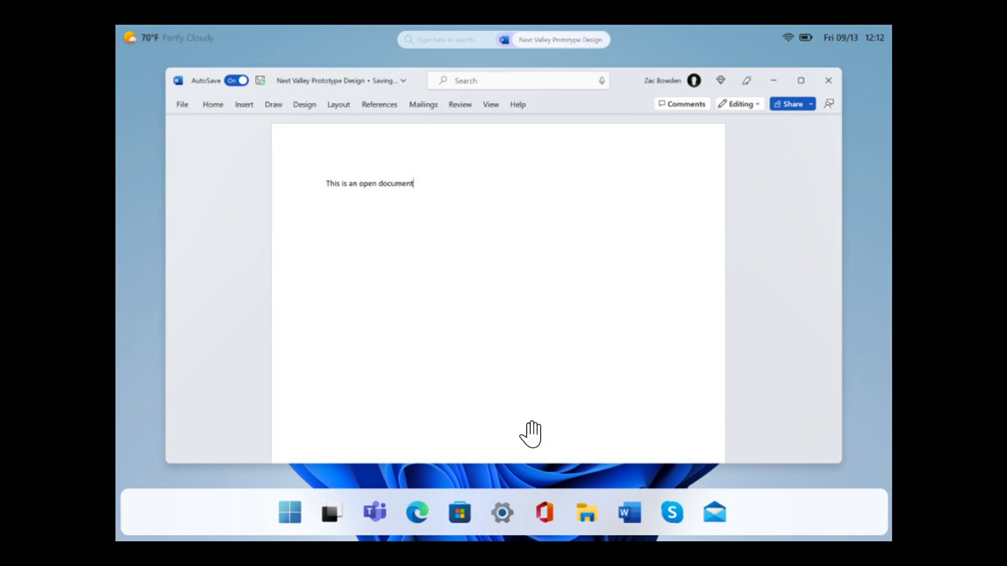
mouse_move(719, 319)
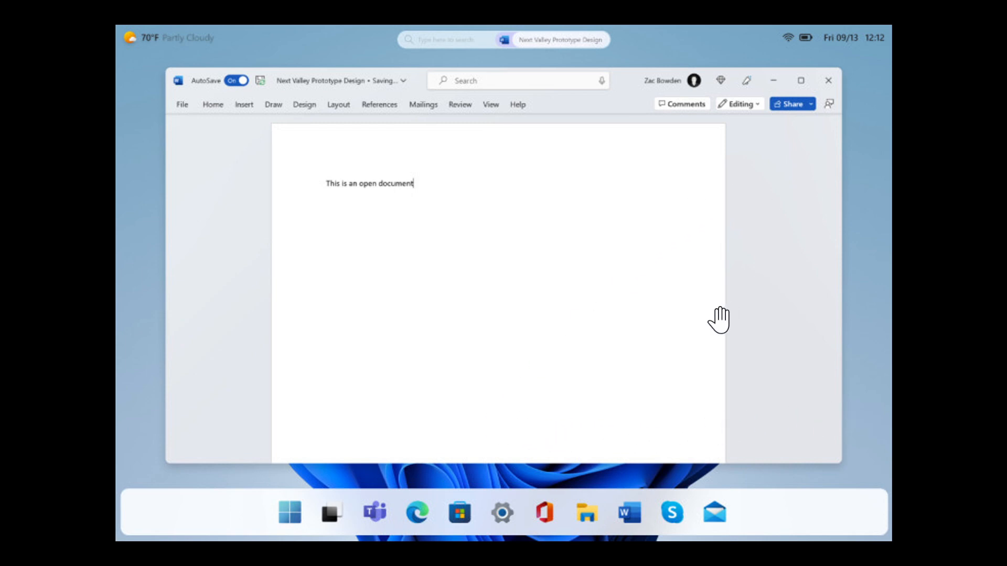